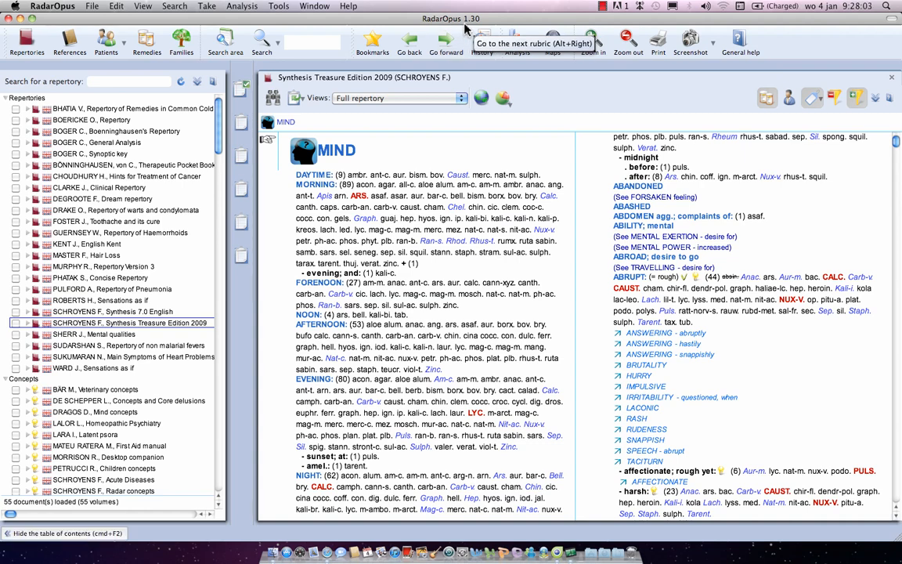
mouse_move(482, 132)
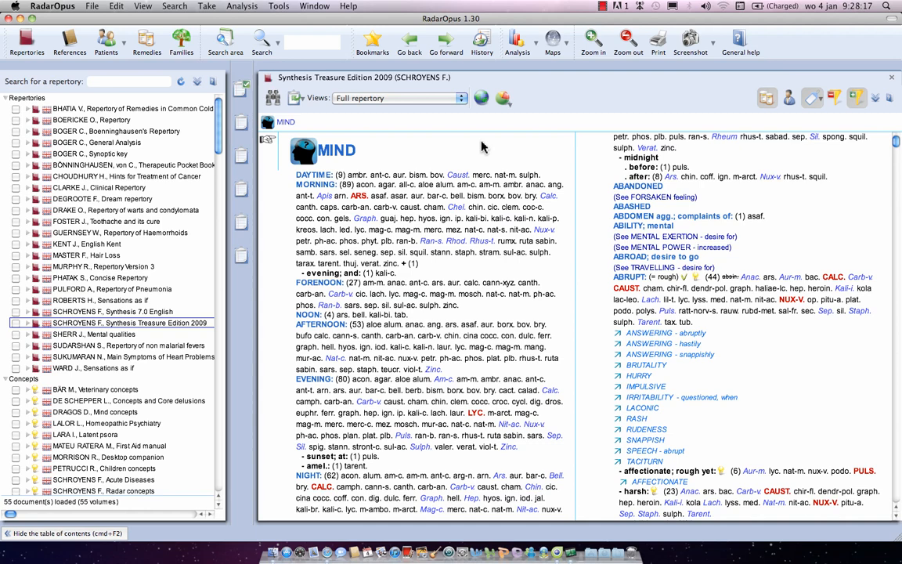
mouse_move(185, 219)
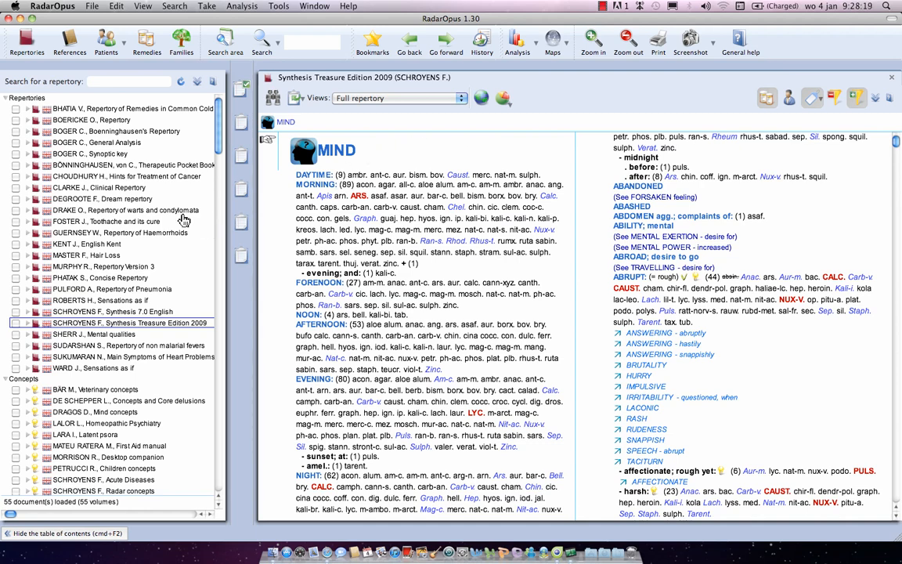
mouse_move(166, 116)
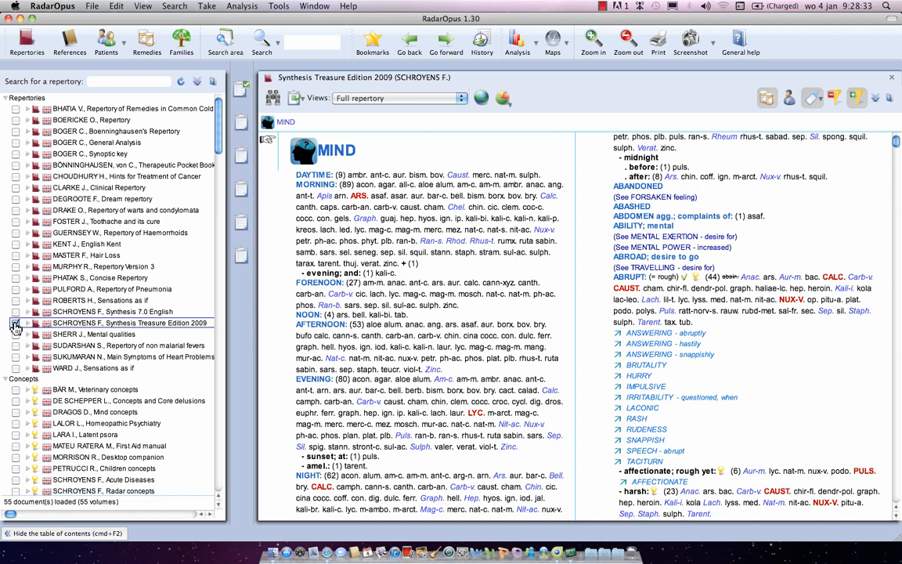
- Tick Murphy's Repertory Version 3 alongside Synthesis Treasure Edition 2009 for searching
click(15, 323)
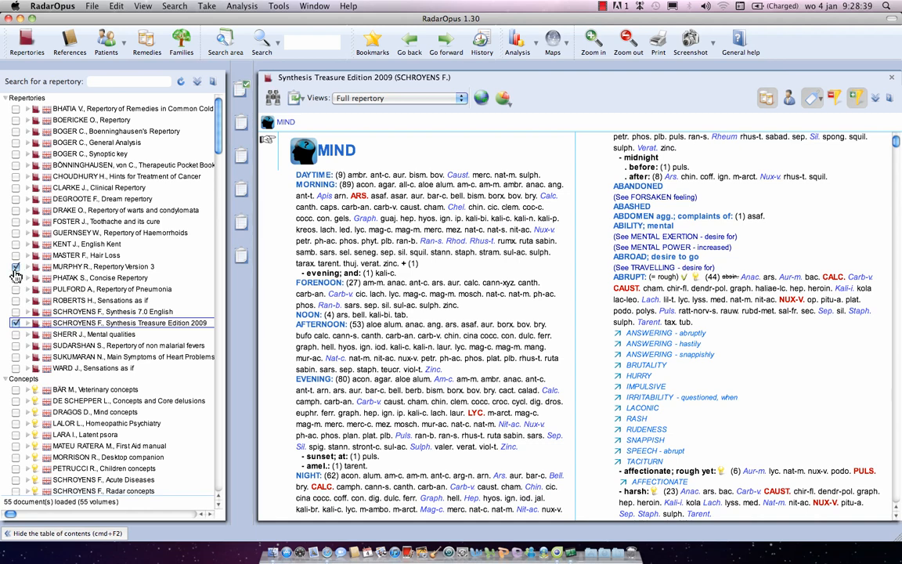
mouse_move(69, 40)
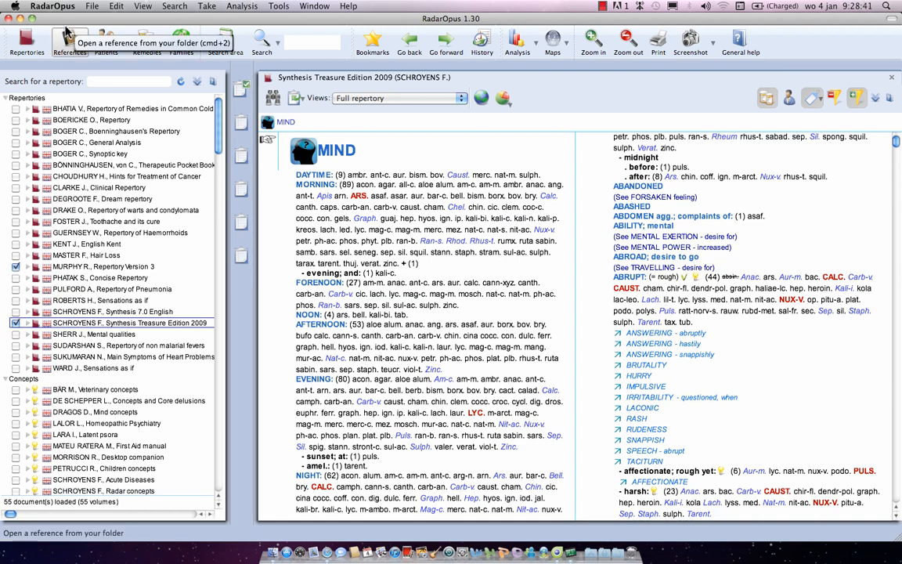
- List the materia medica references, filter by 'bo' and tick Boericke's Pocket Manual
click(68, 38)
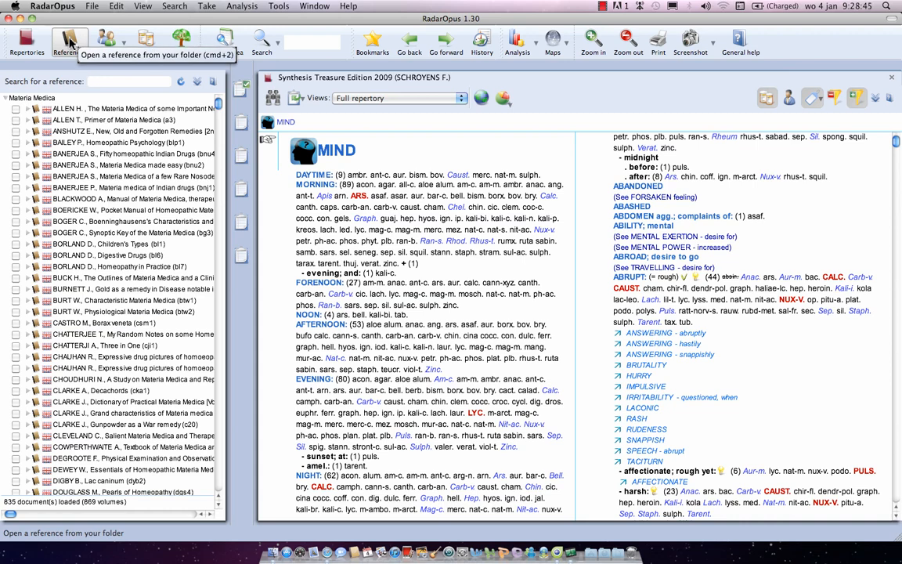
text(her)
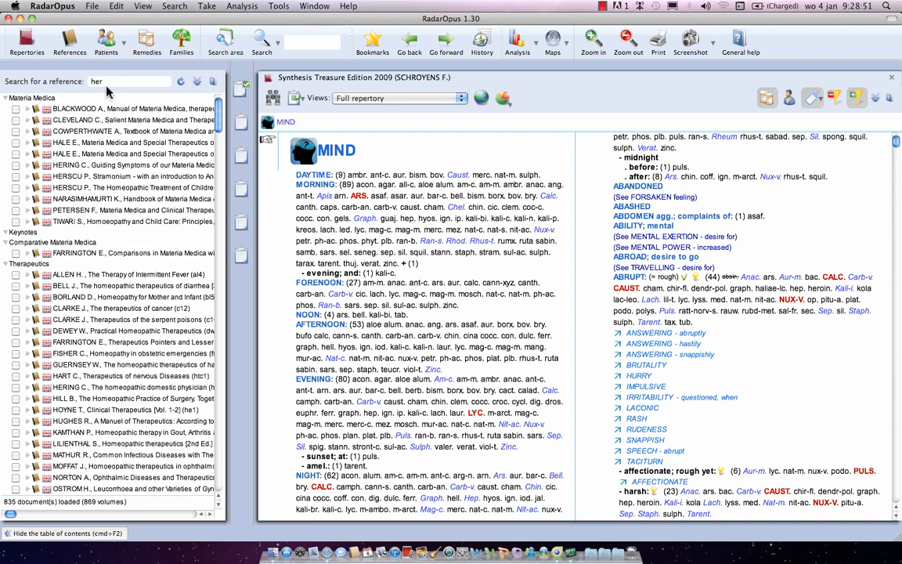
mouse_move(116, 193)
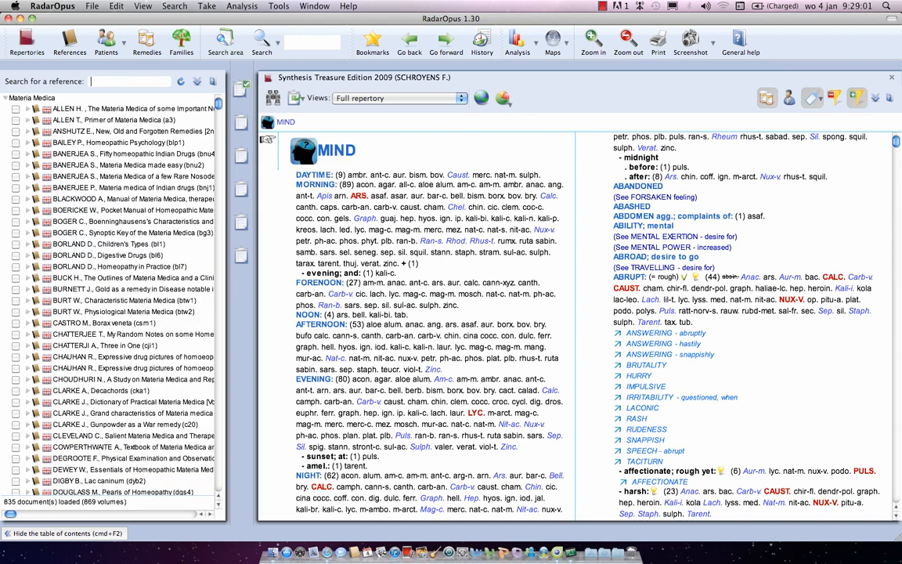
text(bo)
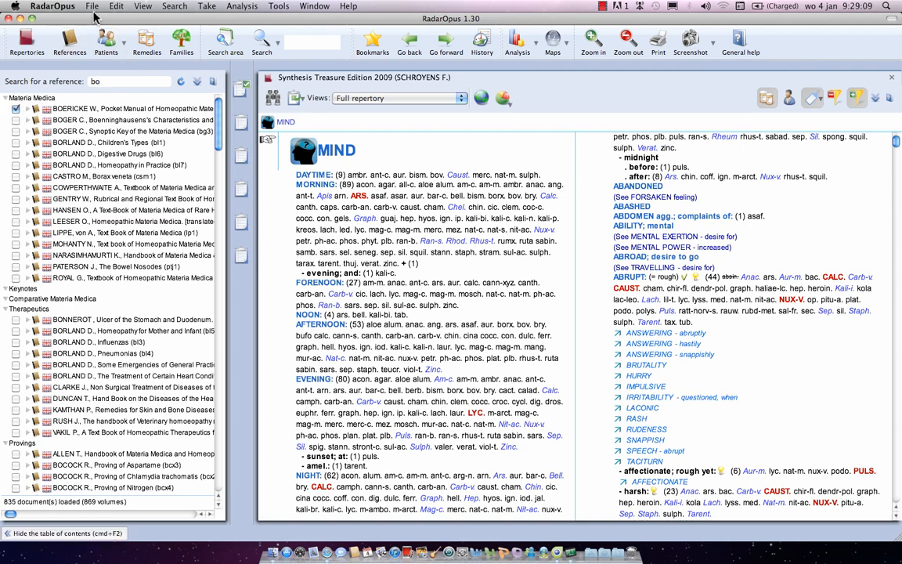
- Save the selected books as a document mix named MyStartupBooks.mix
click(92, 6)
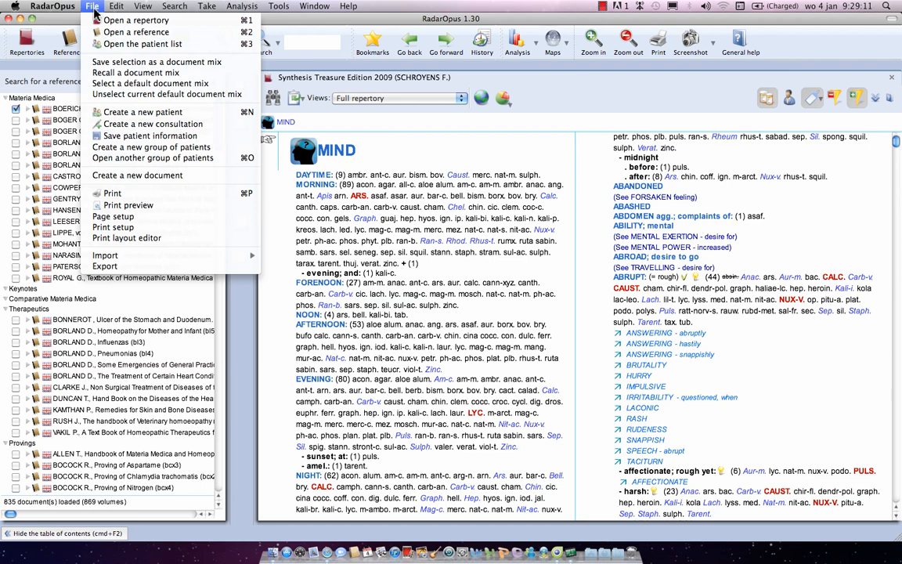
mouse_move(157, 63)
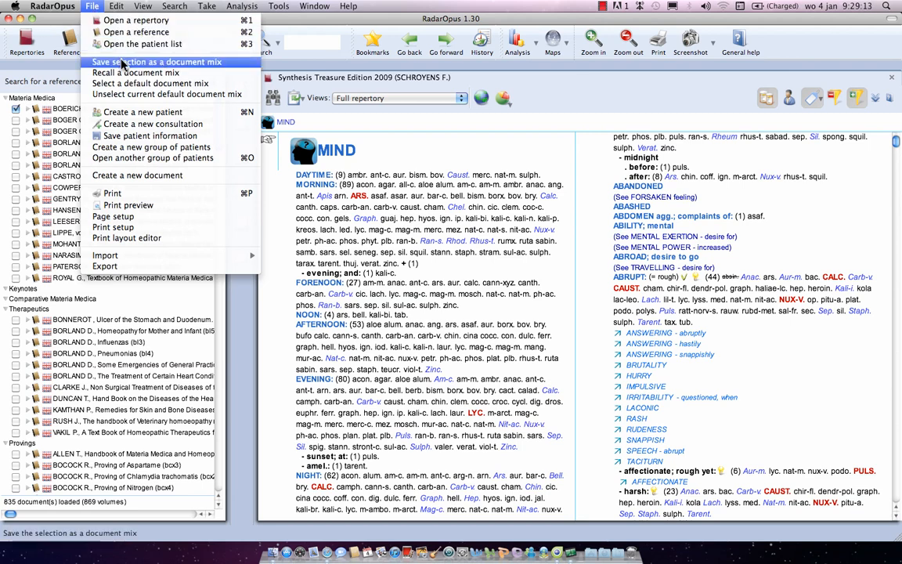
mouse_move(125, 66)
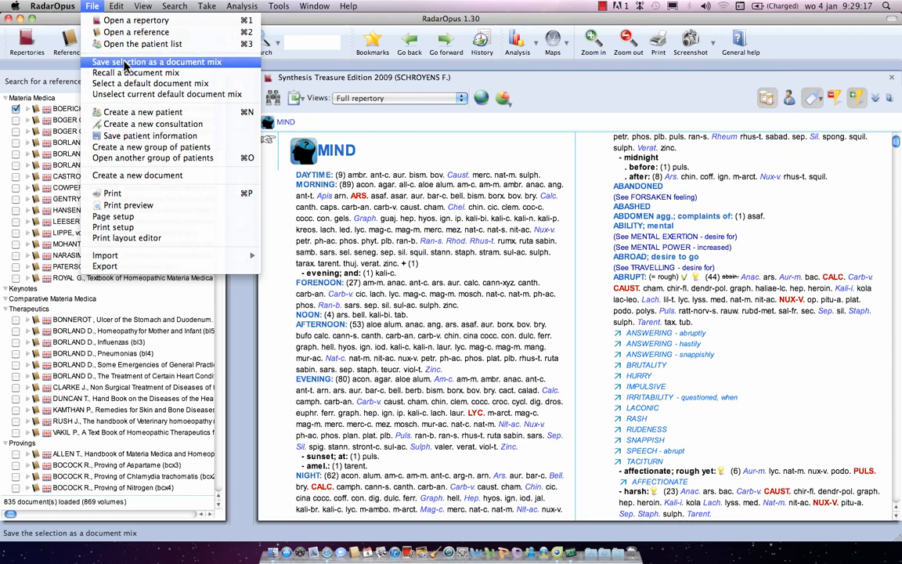
click(156, 61)
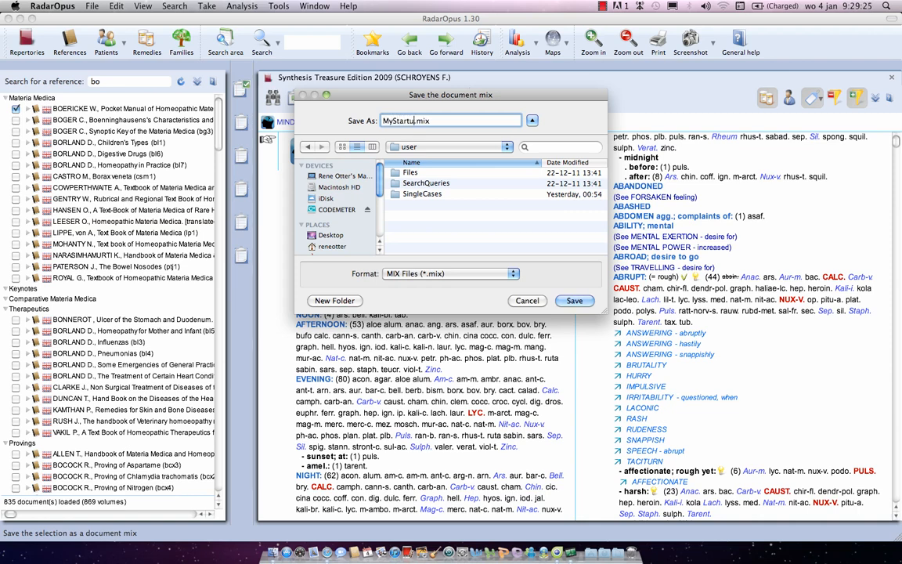
text(Books)
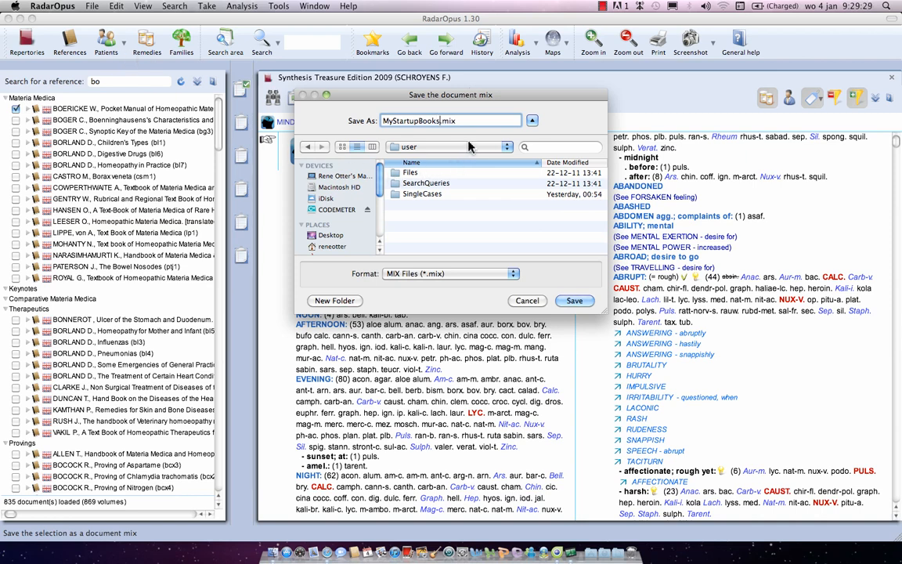
mouse_move(469, 147)
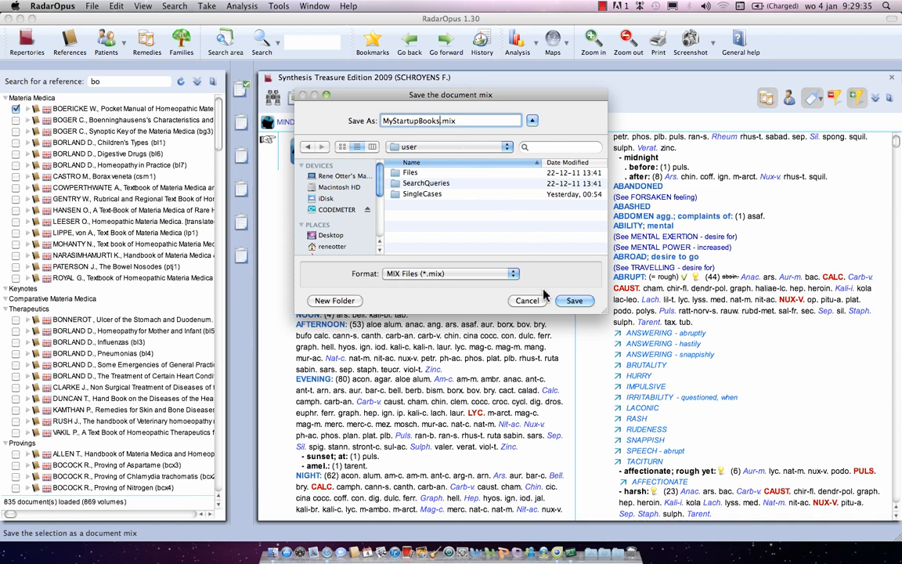
click(573, 301)
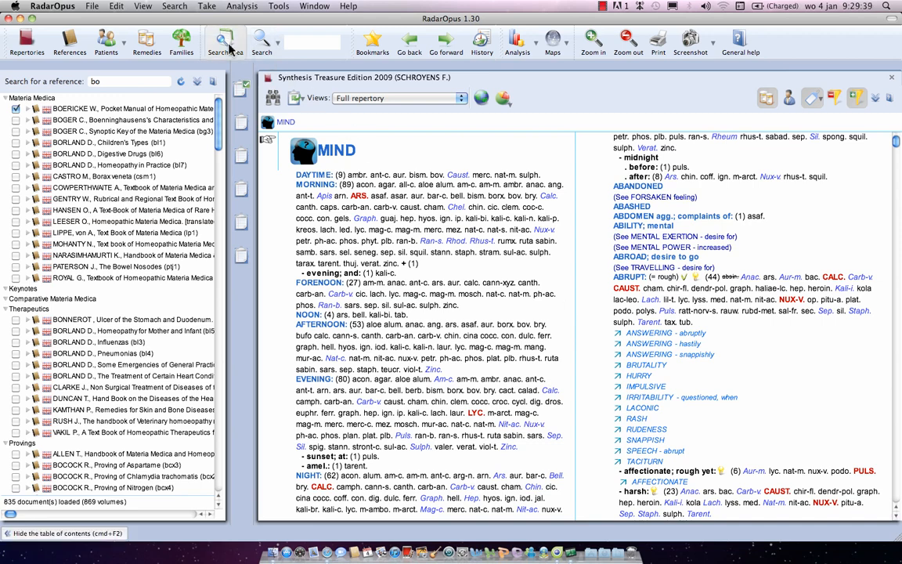
- Load MyStartupBooks.mix as the default document mix for startup
click(91, 6)
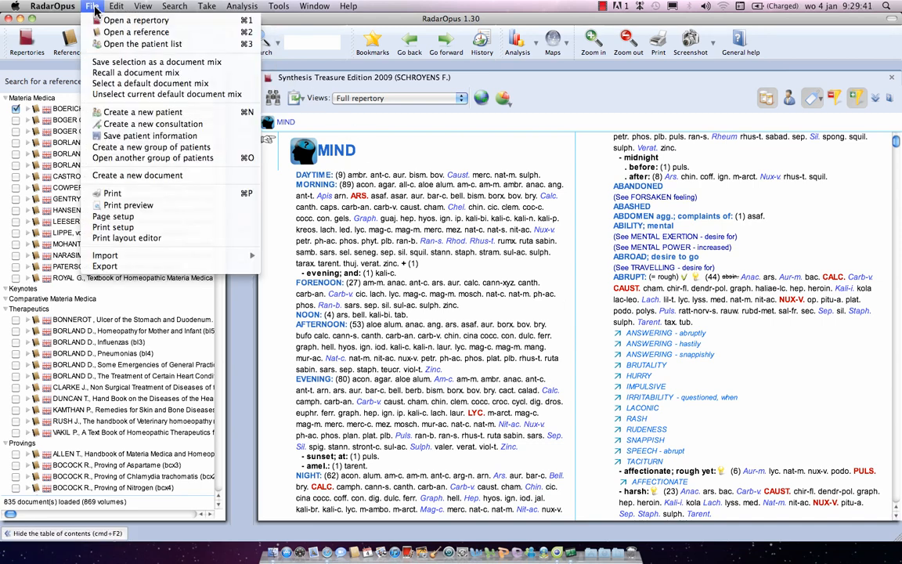
mouse_move(150, 83)
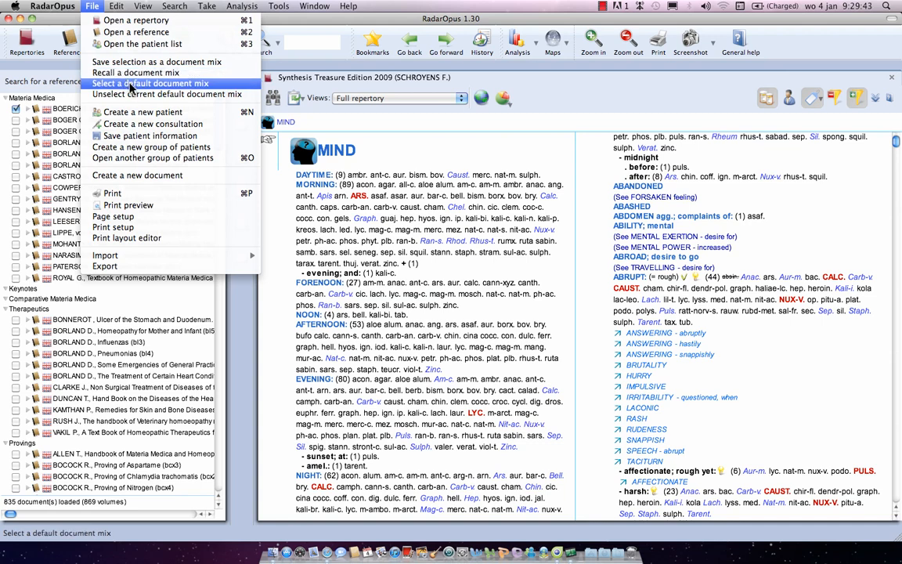
mouse_move(169, 92)
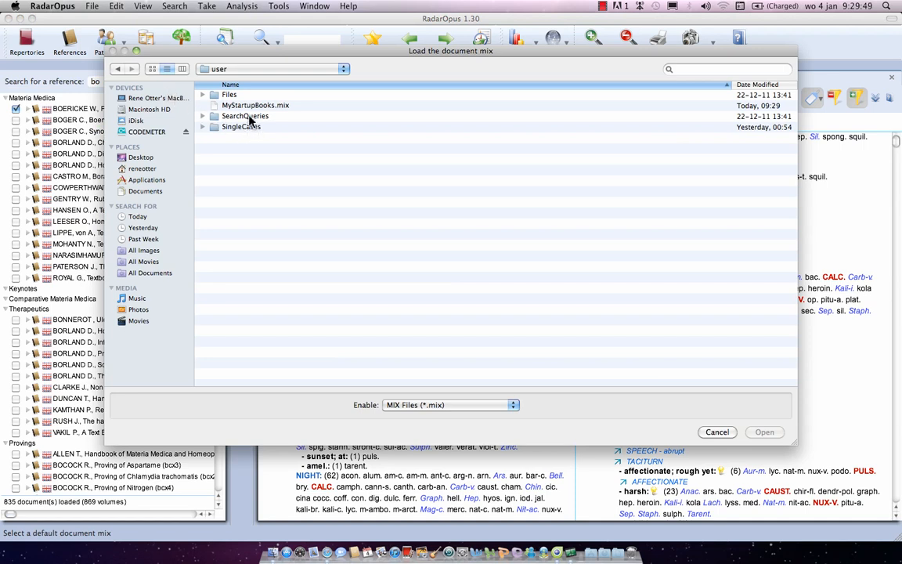
click(256, 105)
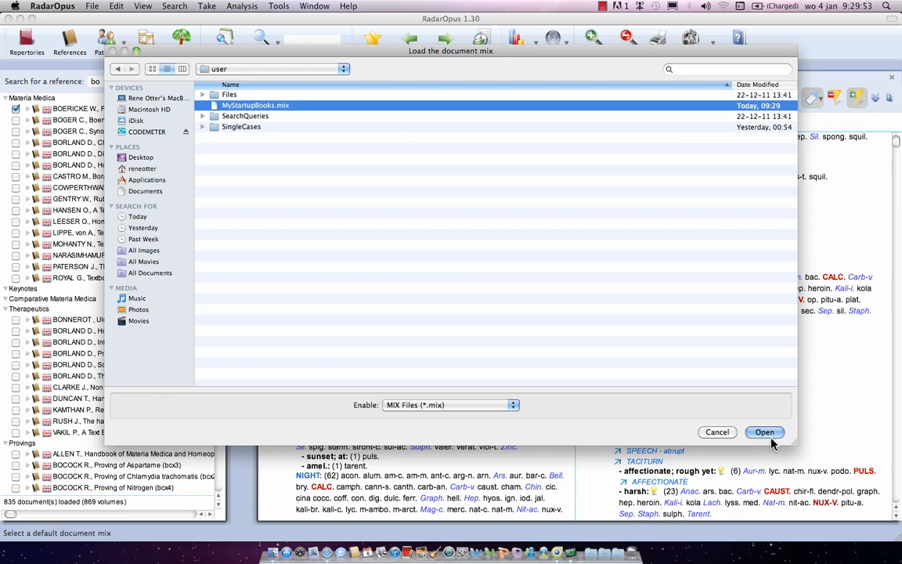
click(764, 432)
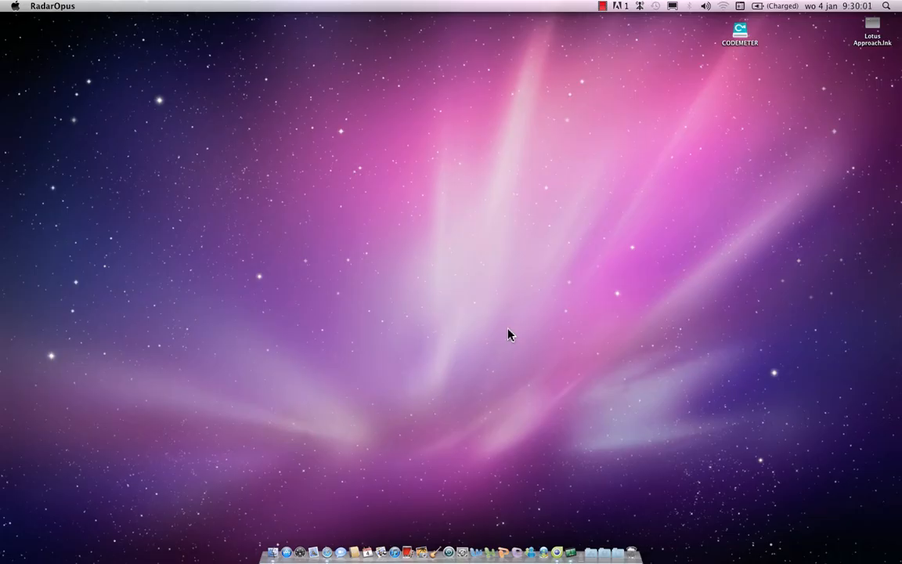
mouse_move(561, 536)
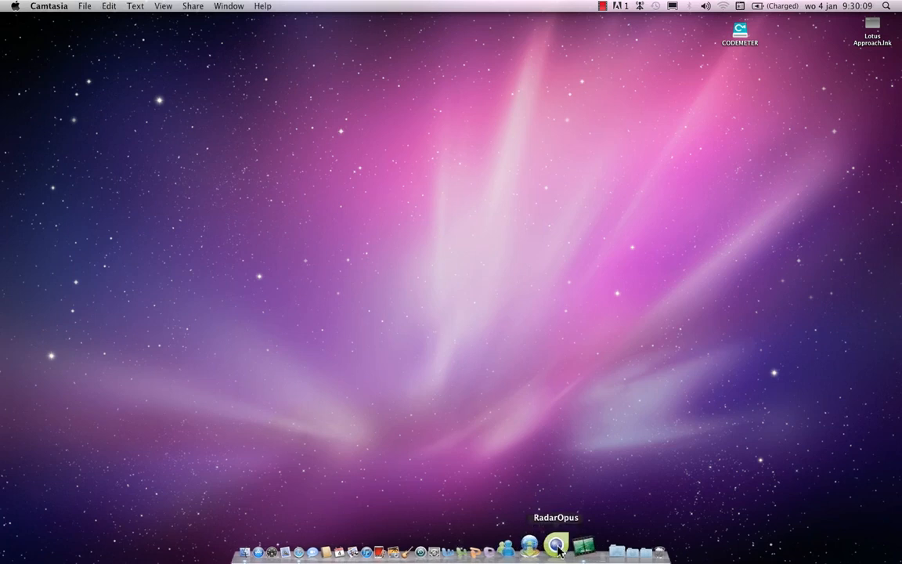
- Relaunch RadarOpus from the Dock so it opens with the default mix
click(556, 545)
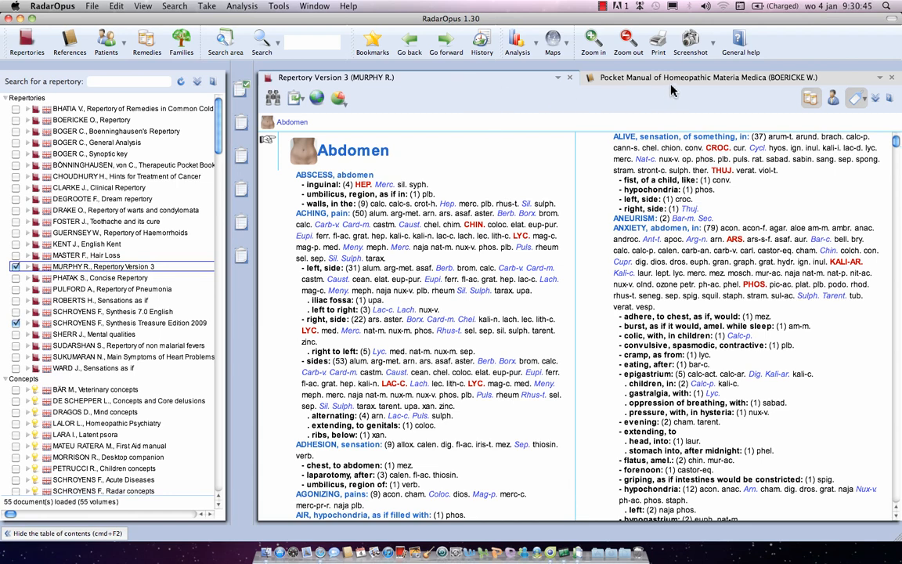
mouse_move(442, 84)
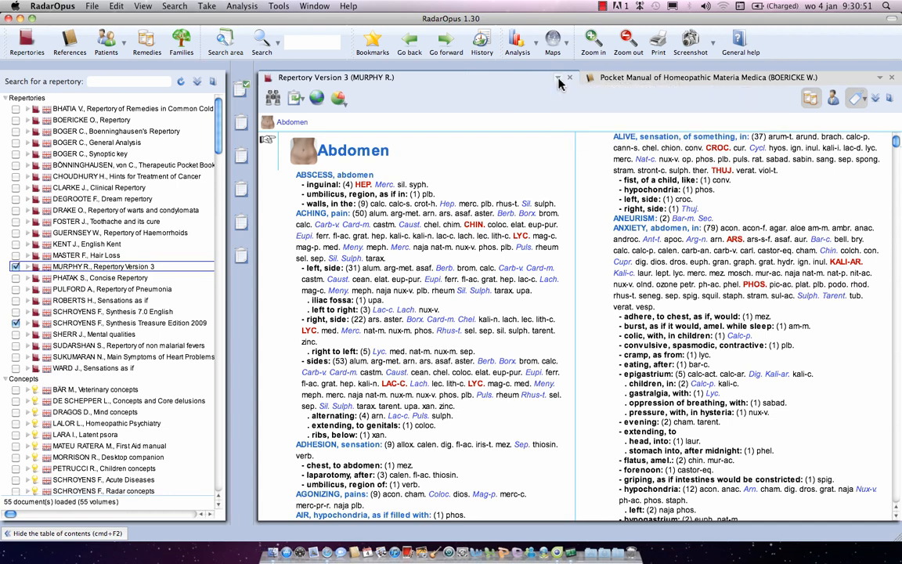
- Switch the repertory window to Synthesis Treasure Edition 2009 (Schroyens)
click(561, 85)
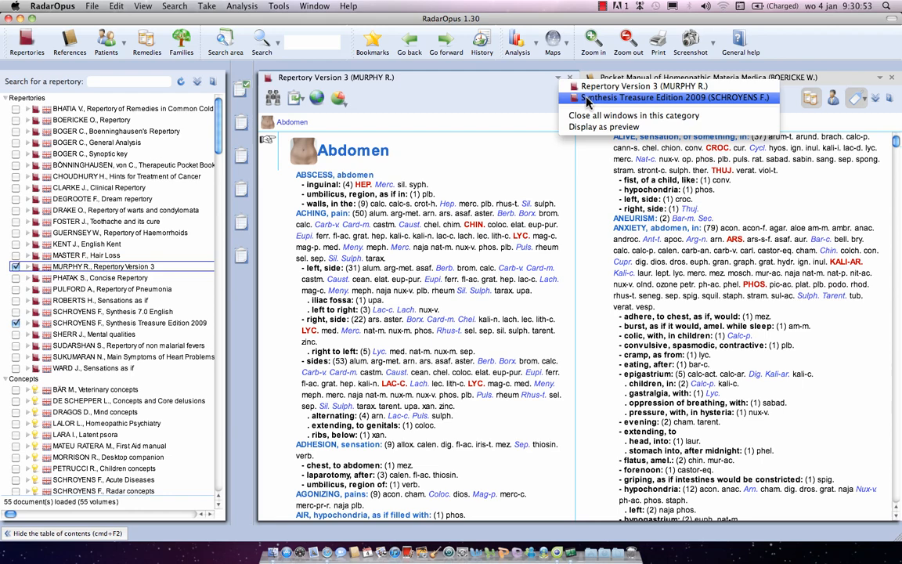
click(678, 97)
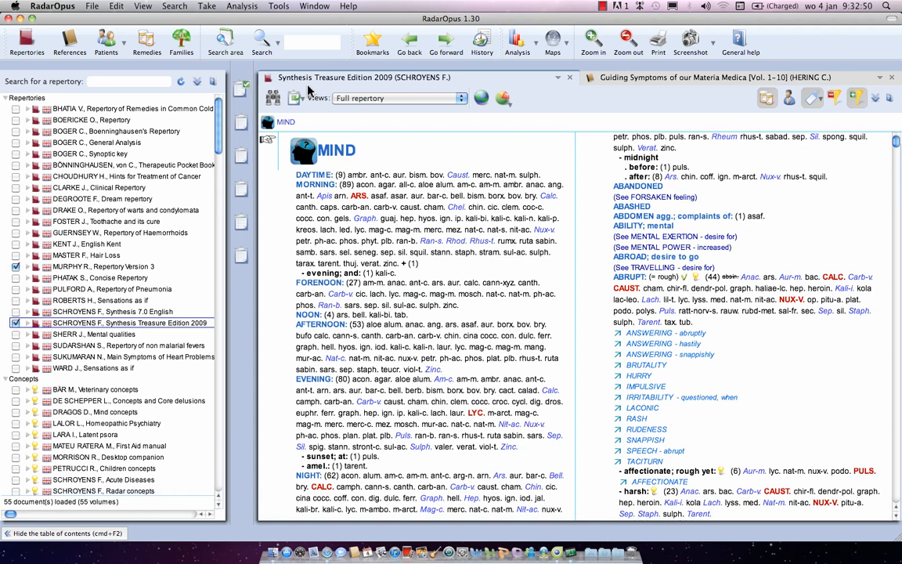
- Search 'injure head' across all open books, yielding 40 hits in Synthesis
text(injure h)
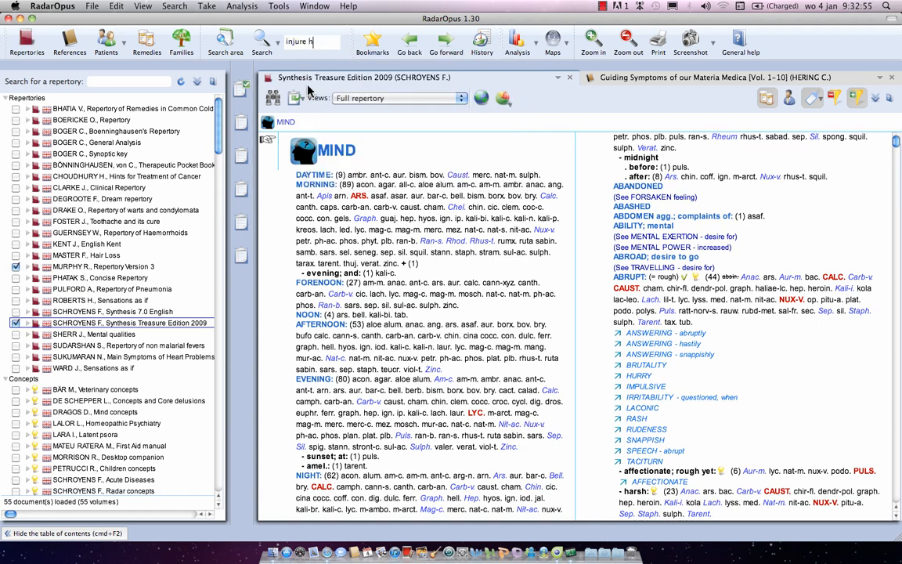
text(ead)
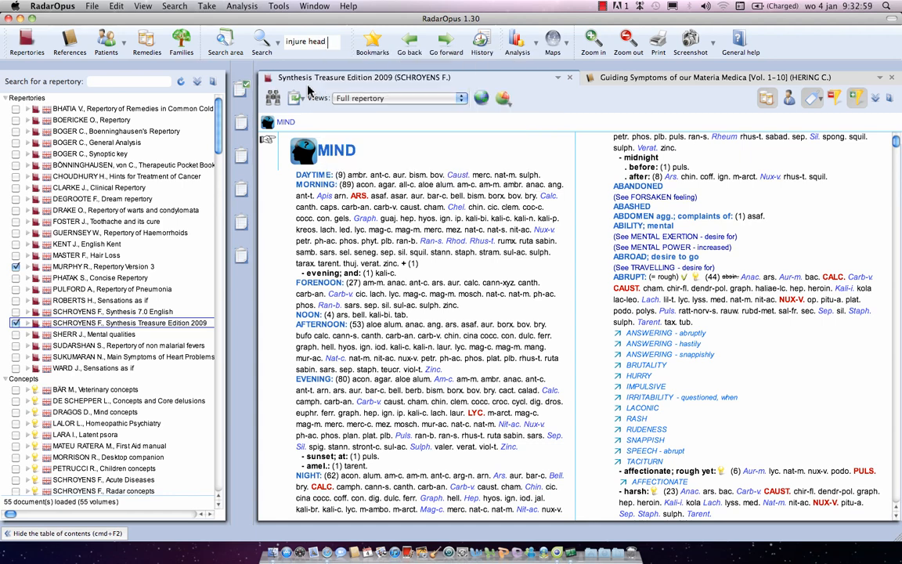
click(261, 41)
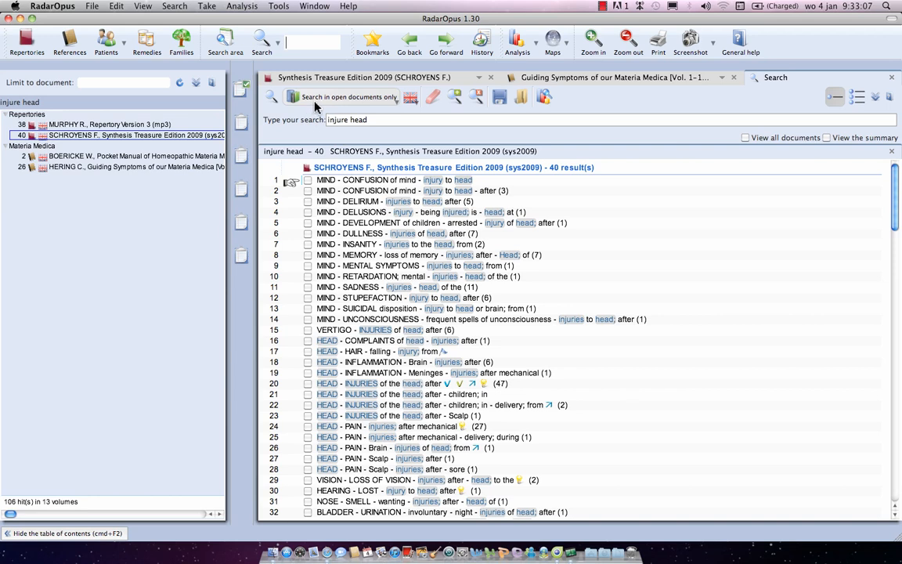
mouse_move(373, 106)
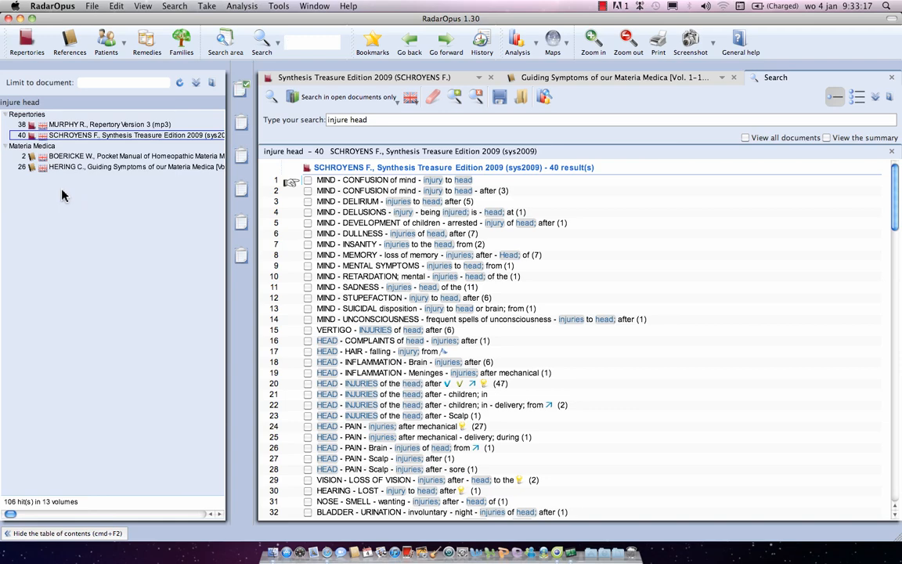
mouse_move(76, 166)
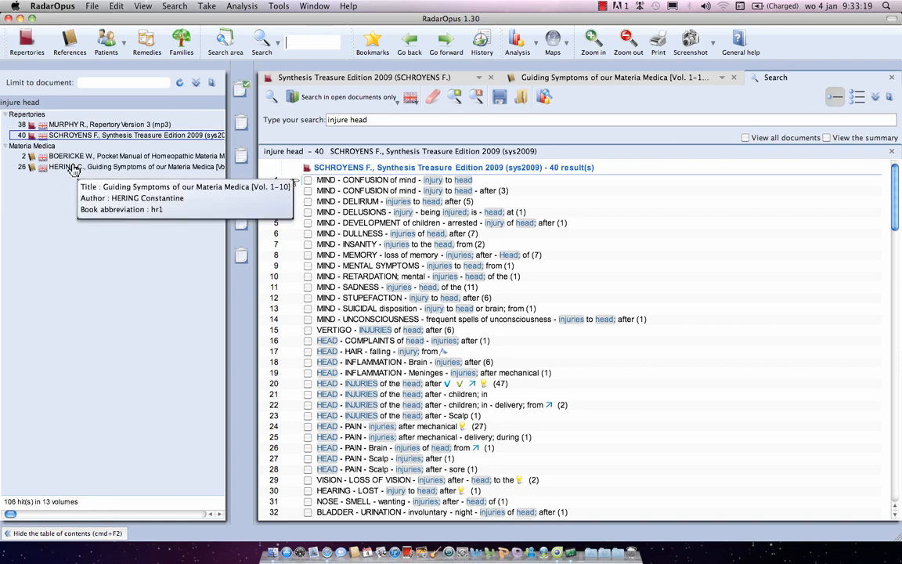
- Limit the results to Hering's Guiding Symptoms, showing its 26 hits
click(138, 157)
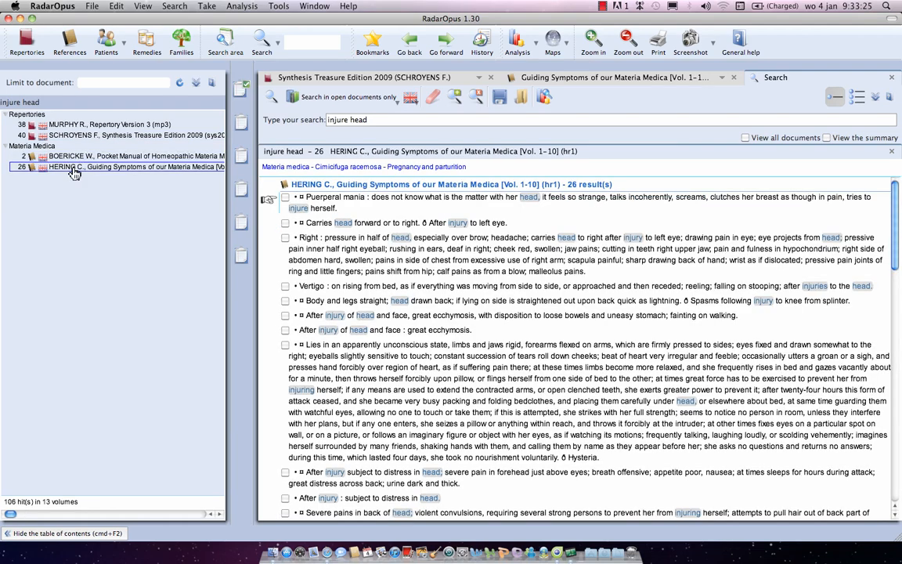
mouse_move(81, 147)
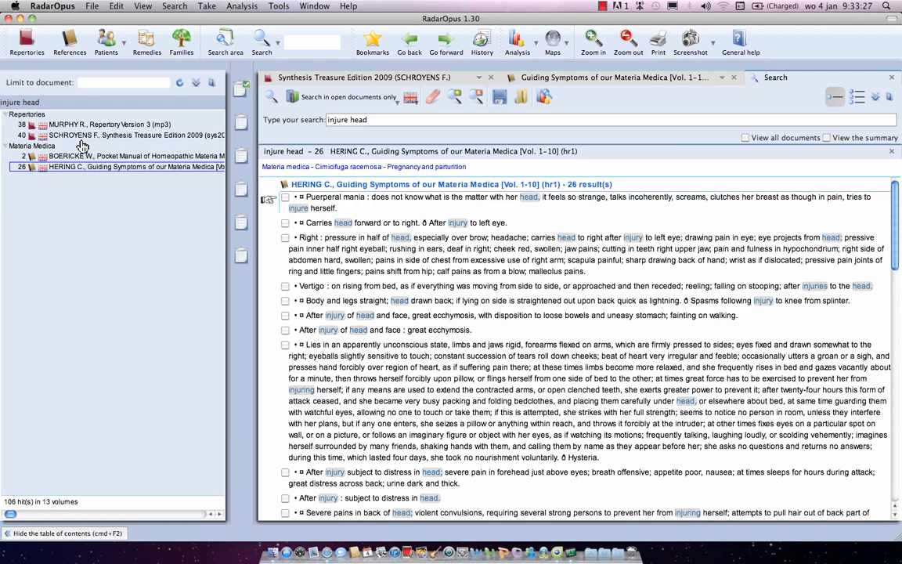